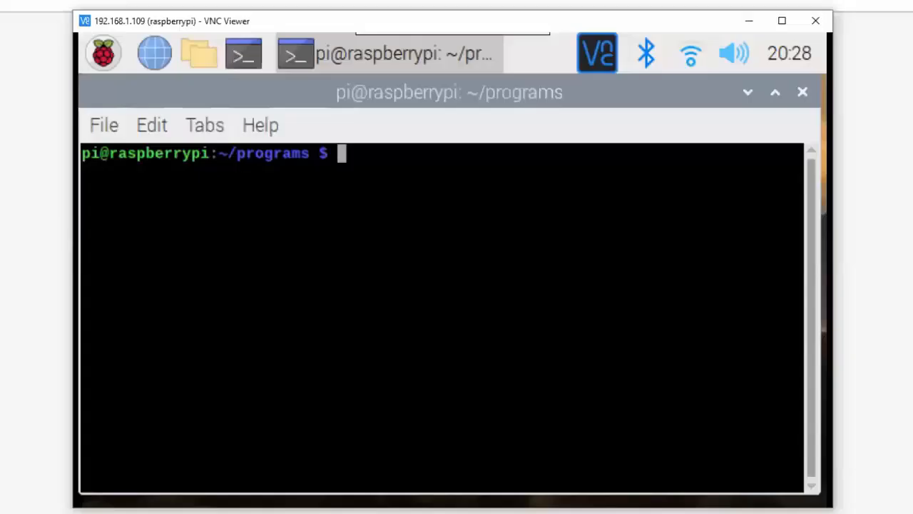
mouse_move(800, 107)
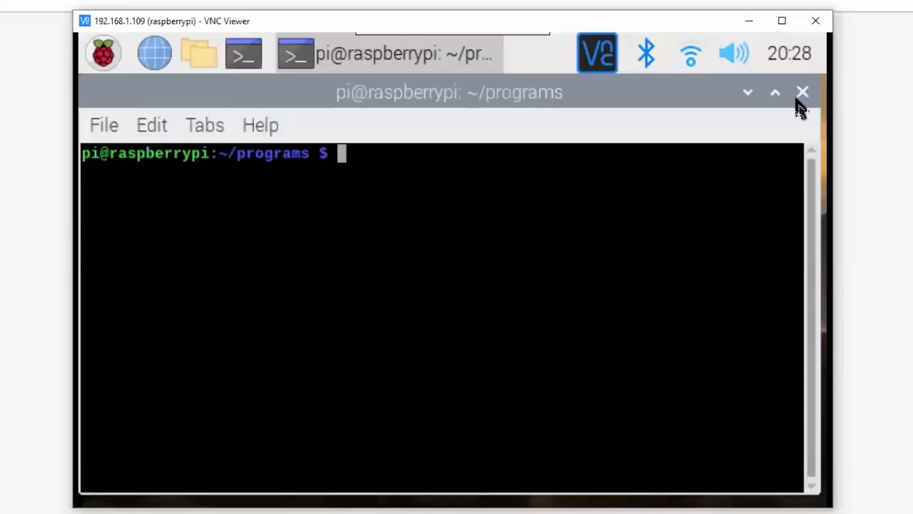
- Close the LXTerminal window and browse the menu's Programming applications
click(799, 91)
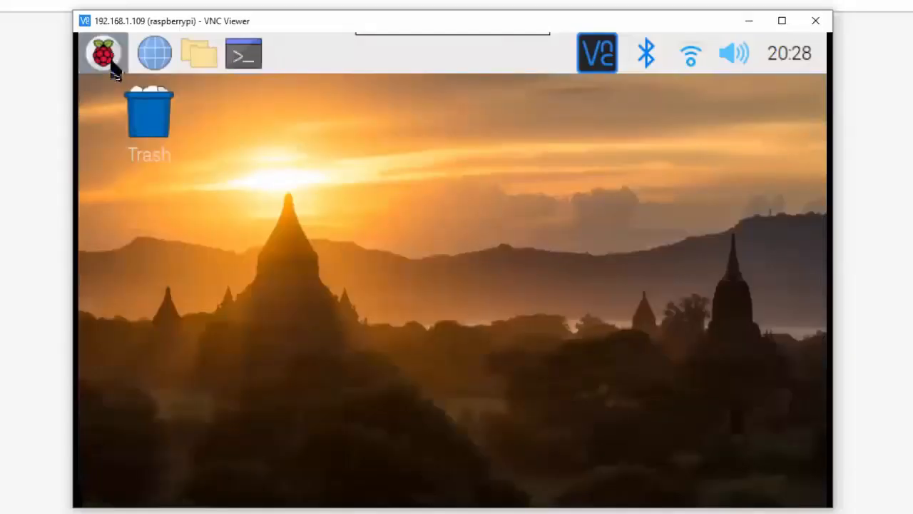
click(105, 52)
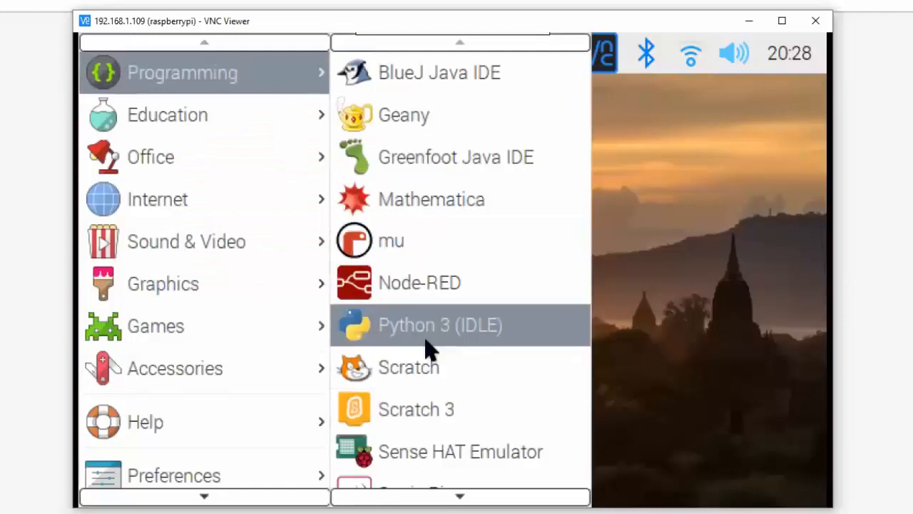
- Launch Python 3 (IDLE) from the Programming submenu to get the 3.7.3 shell
click(440, 326)
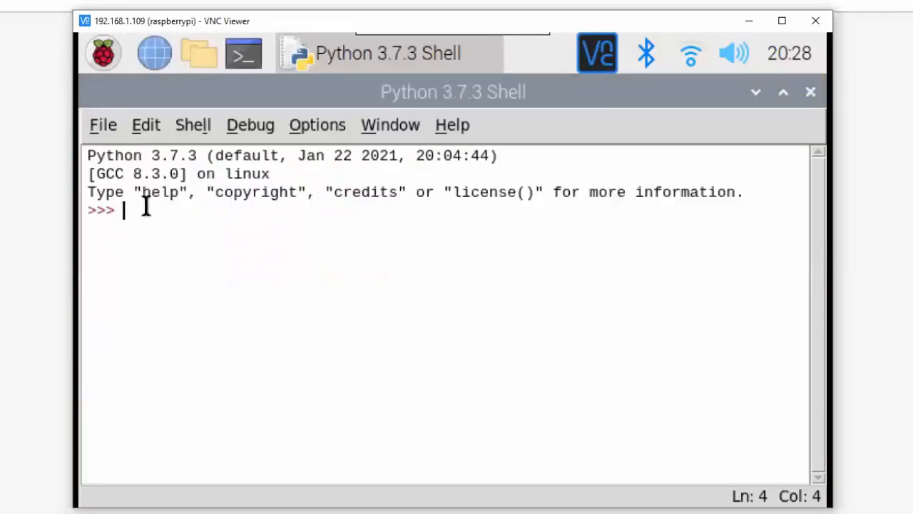
mouse_move(208, 236)
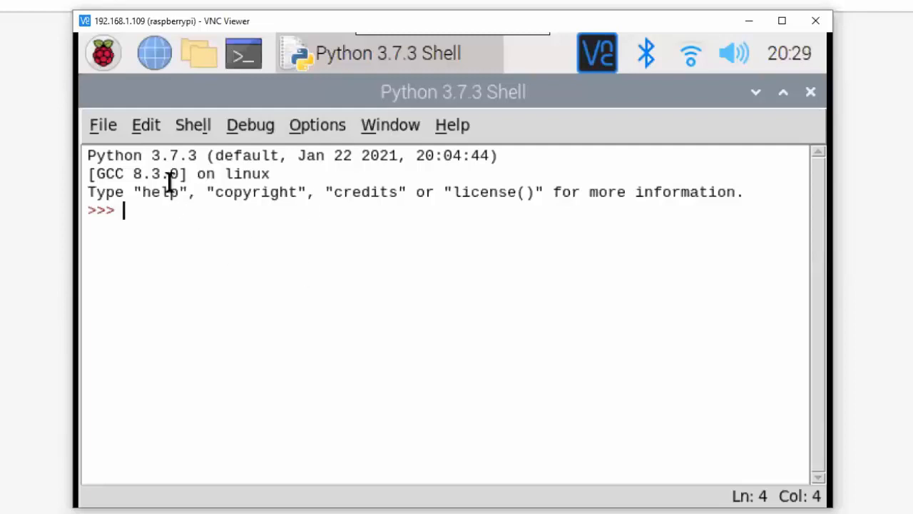
double_click(171, 156)
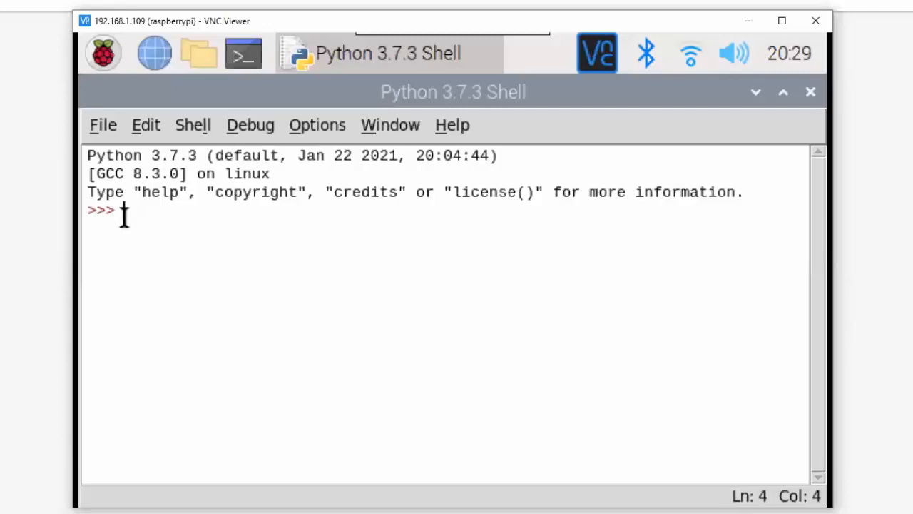
- Start a new script and type a first print("Hello World3") attempt, then delete it
click(103, 124)
text(p)
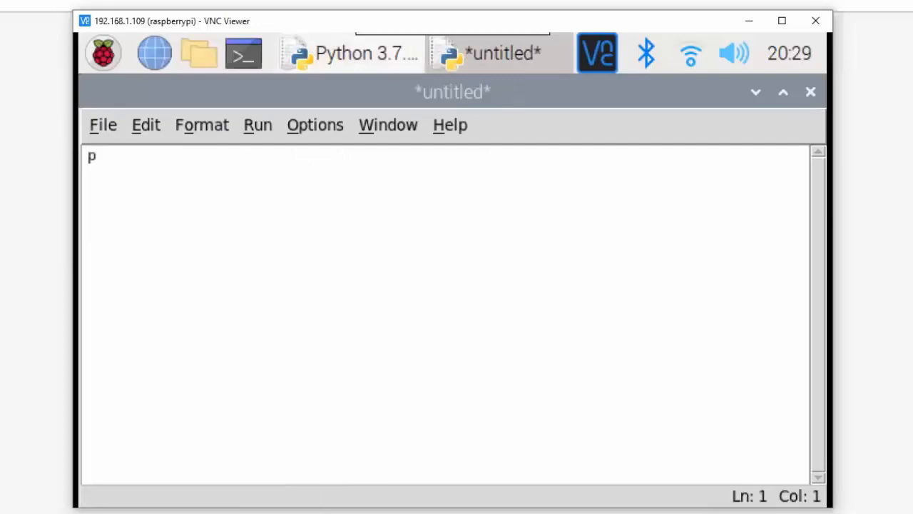
text(rint)
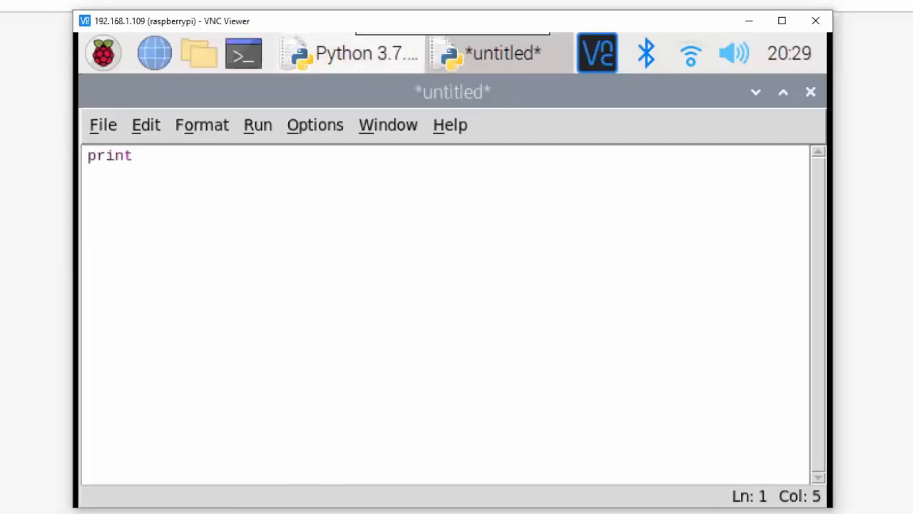
text((")
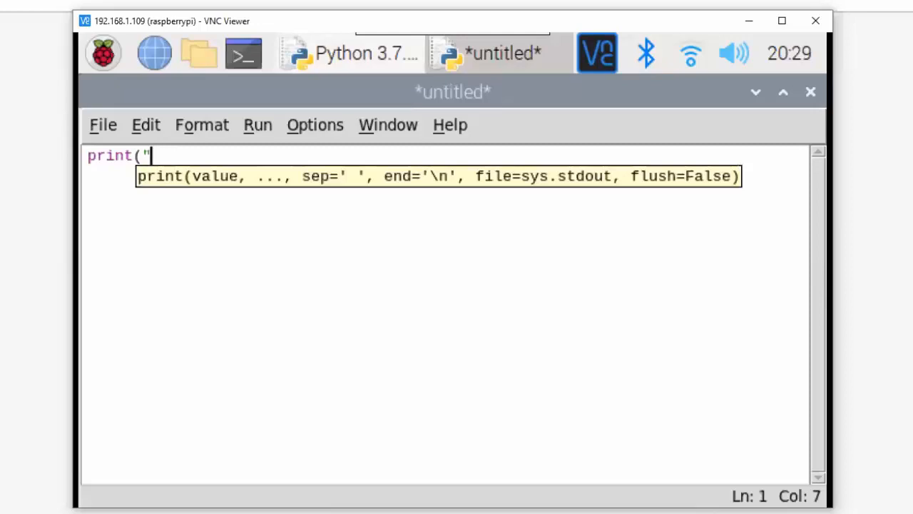
text(He)
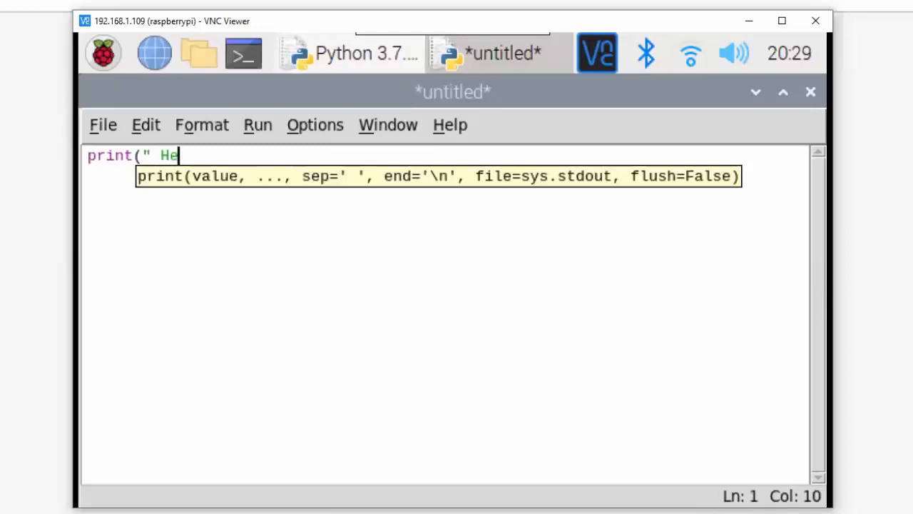
text(llo W)
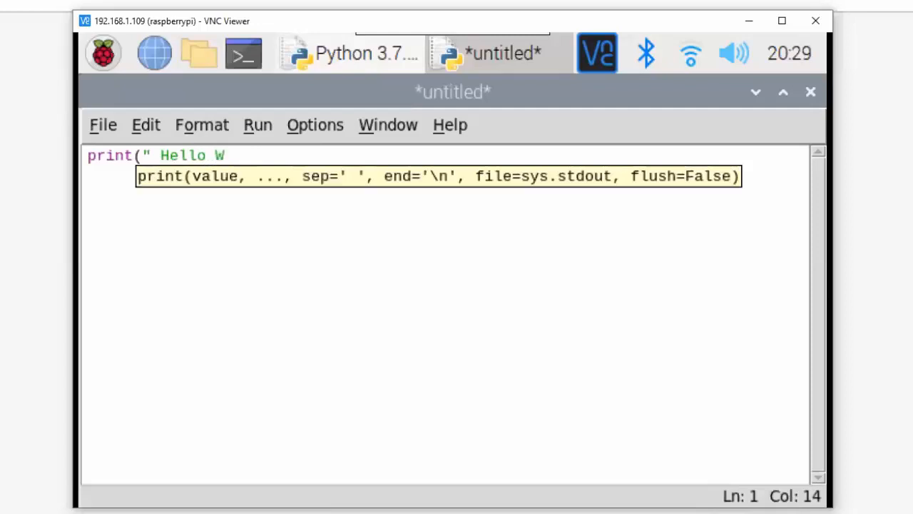
text(orld IDLE)
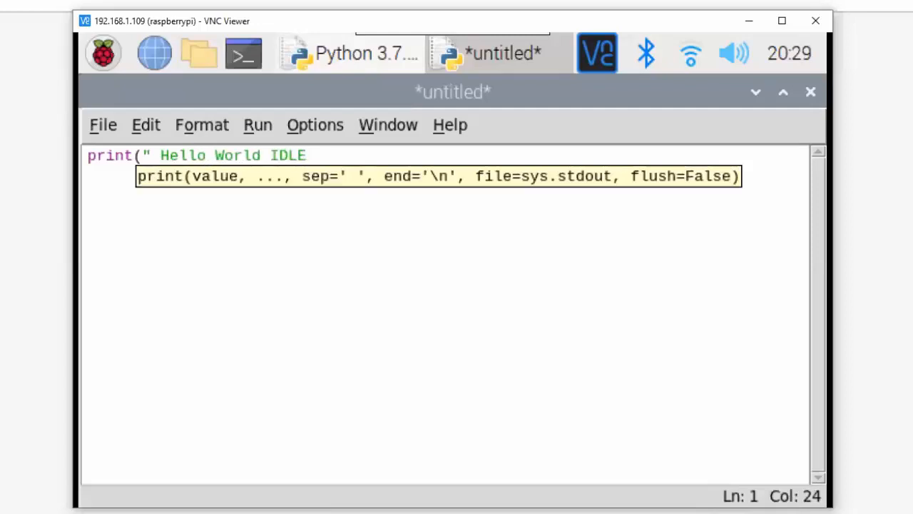
text(3)
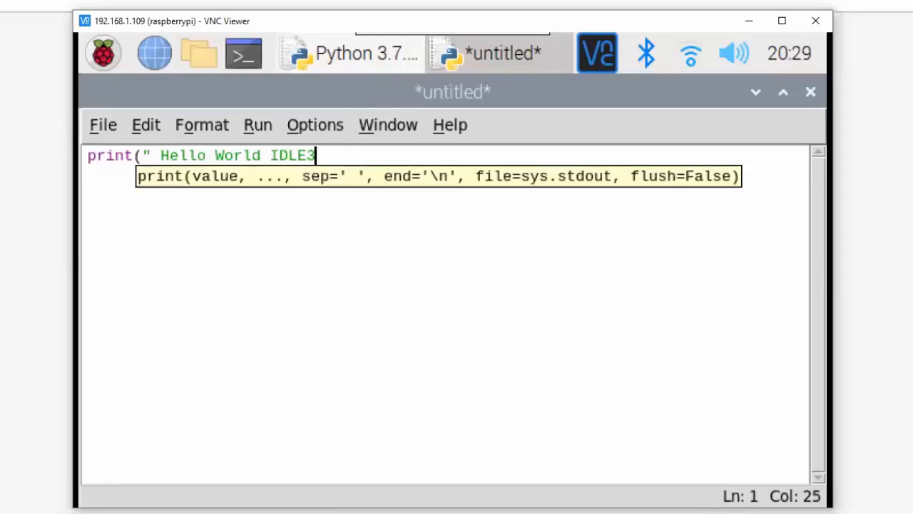
text(")
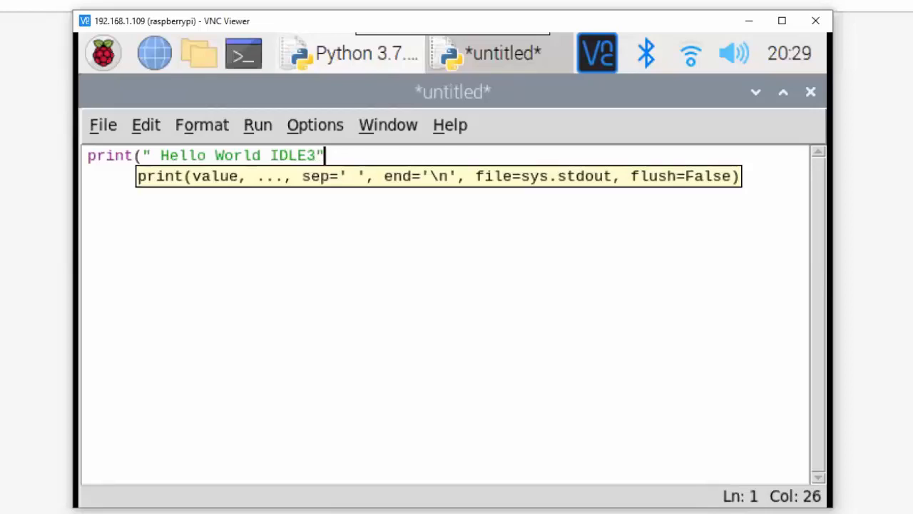
text())
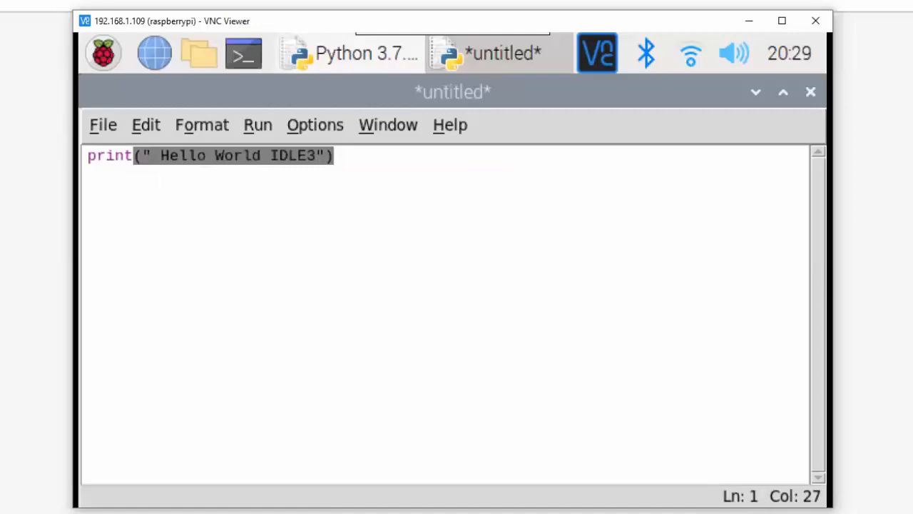
key(BackSpace)
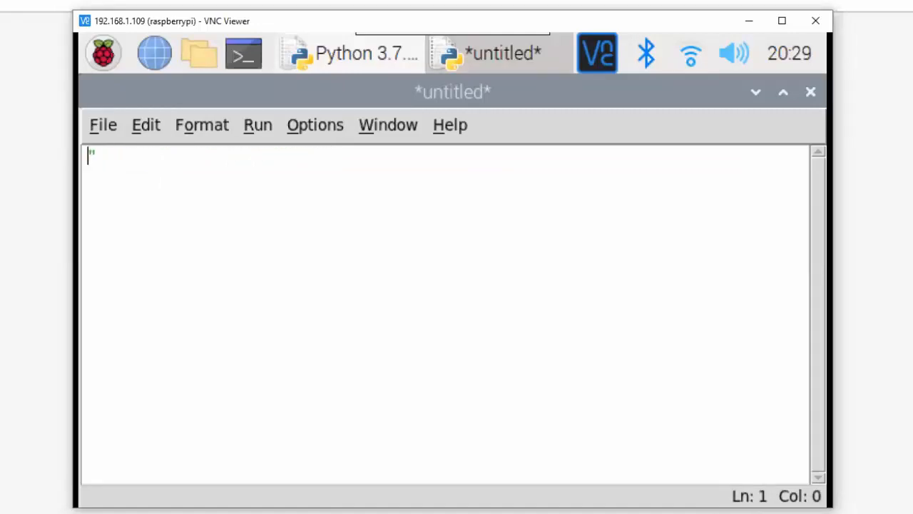
- Retype the print line with the Hello world message
text(prin)
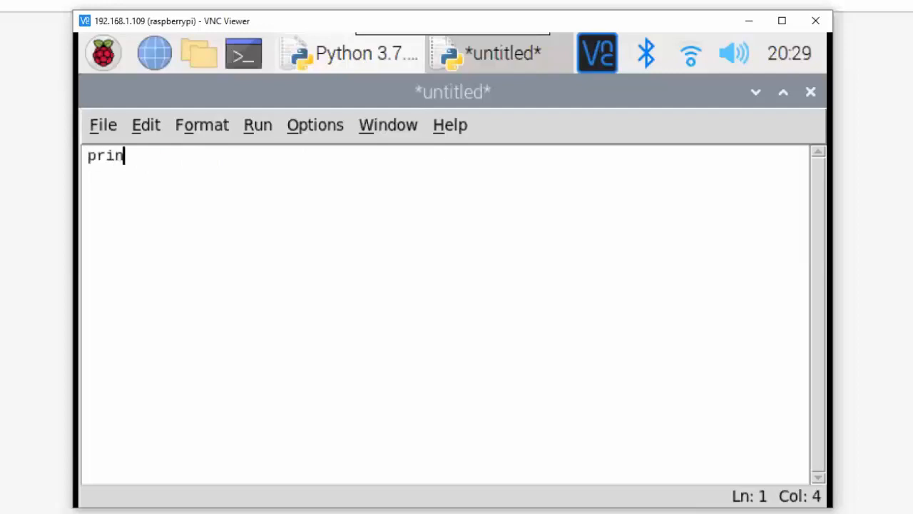
text(t()
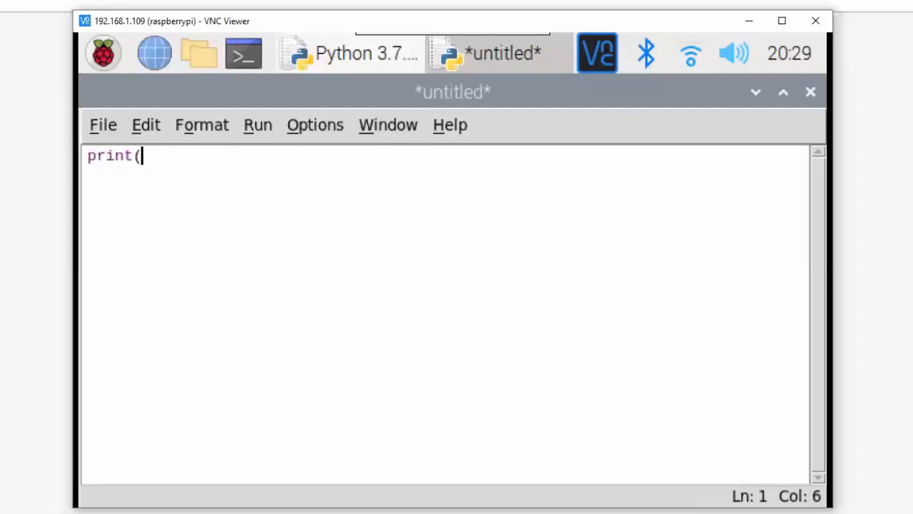
text("H)
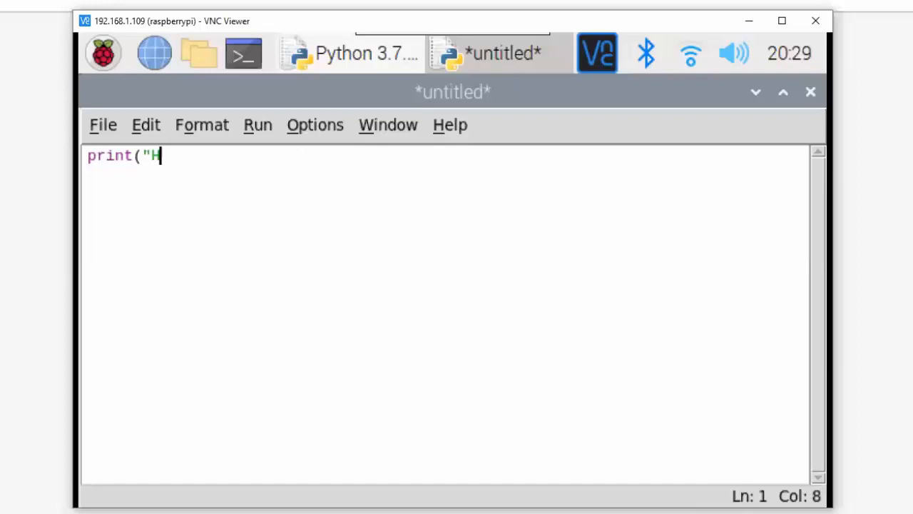
text(ello wolrd)
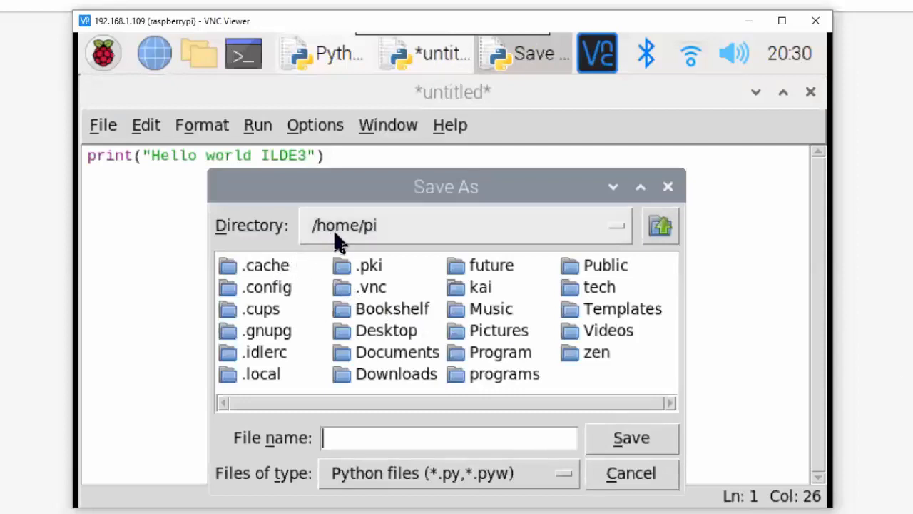
mouse_move(517, 378)
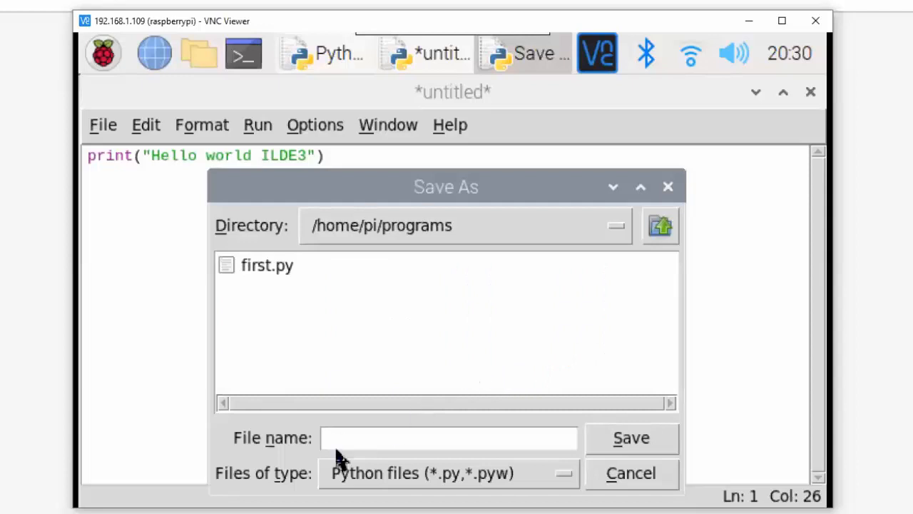
- Save the script as second.py in /home/pi/programs
text(second)
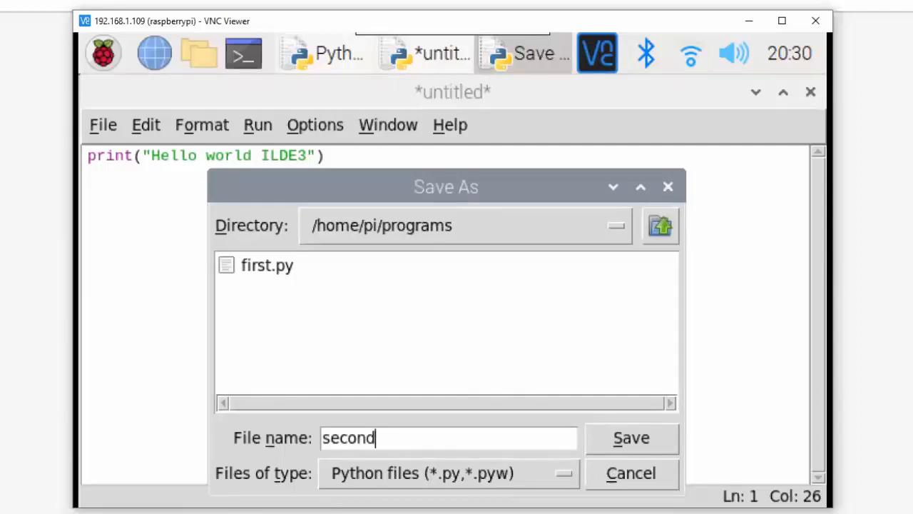
mouse_move(454, 503)
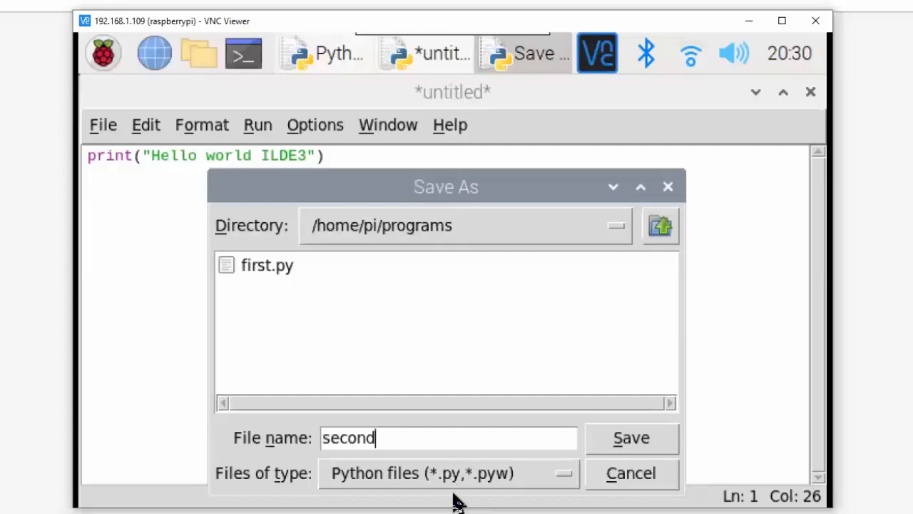
click(632, 438)
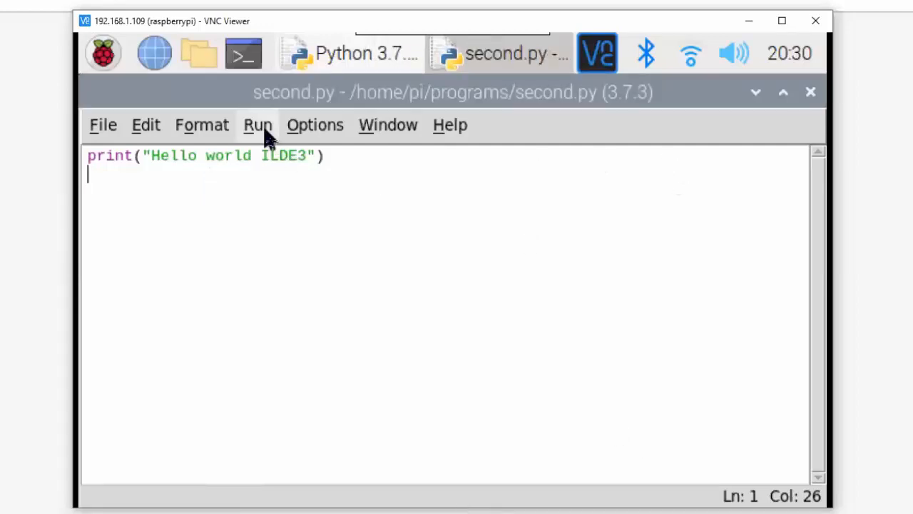
- Run second.py via Run Module so the shell prints Hello world ILDE3
click(257, 125)
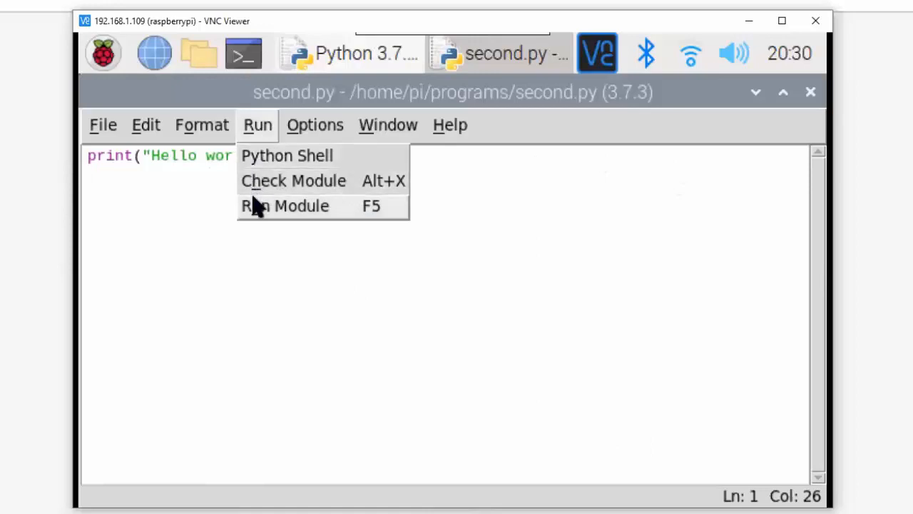
click(285, 206)
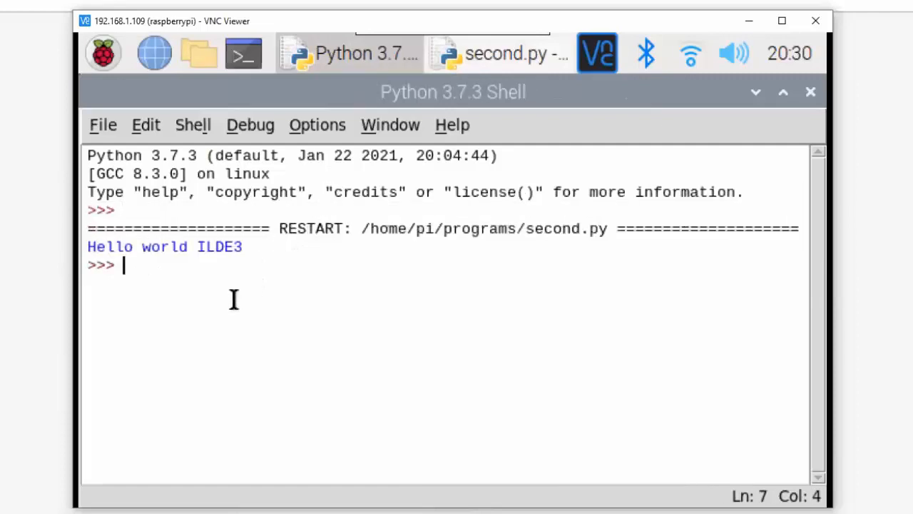
mouse_move(223, 321)
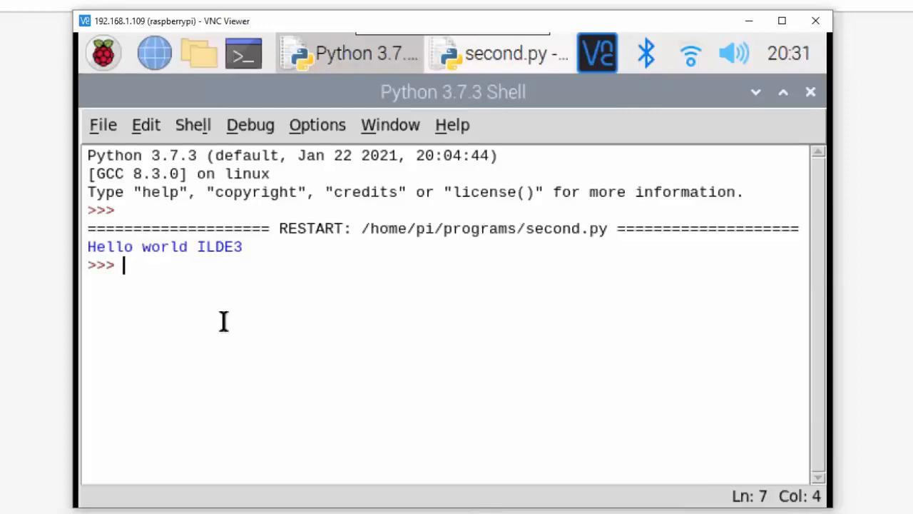
mouse_move(333, 317)
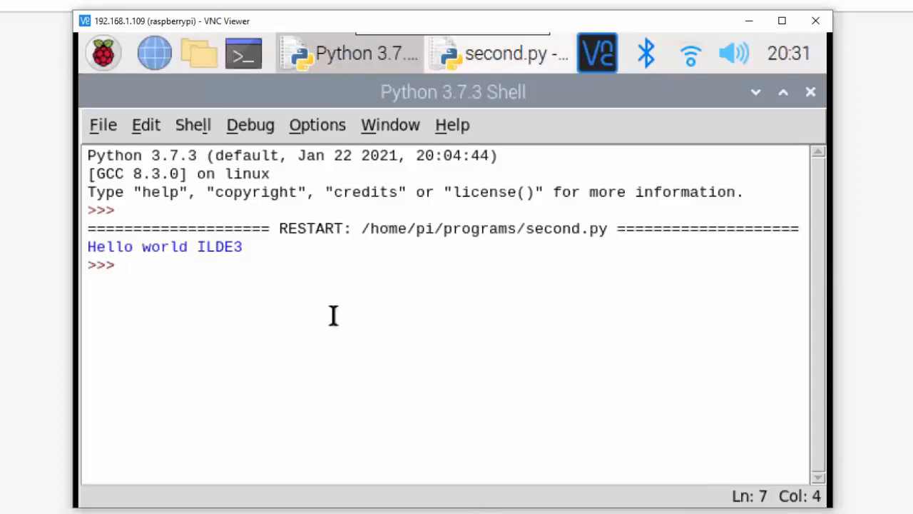
- Print a row of numbers (1 2 3 4 5 6) at the shell prompt
text(print()
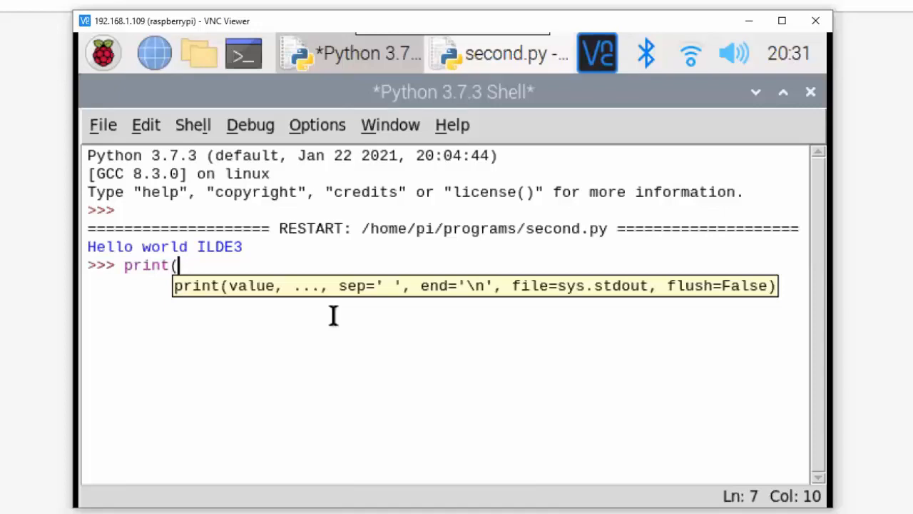
text(1)
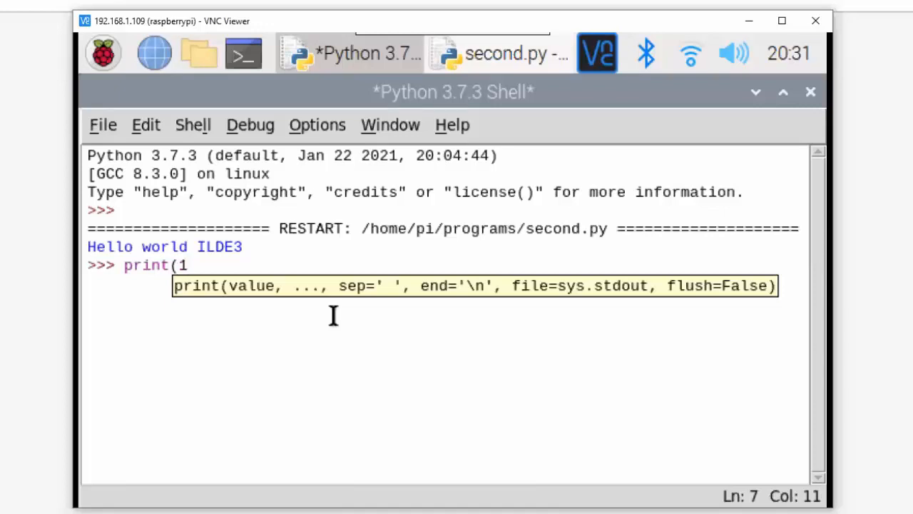
text(2 3 4 5)
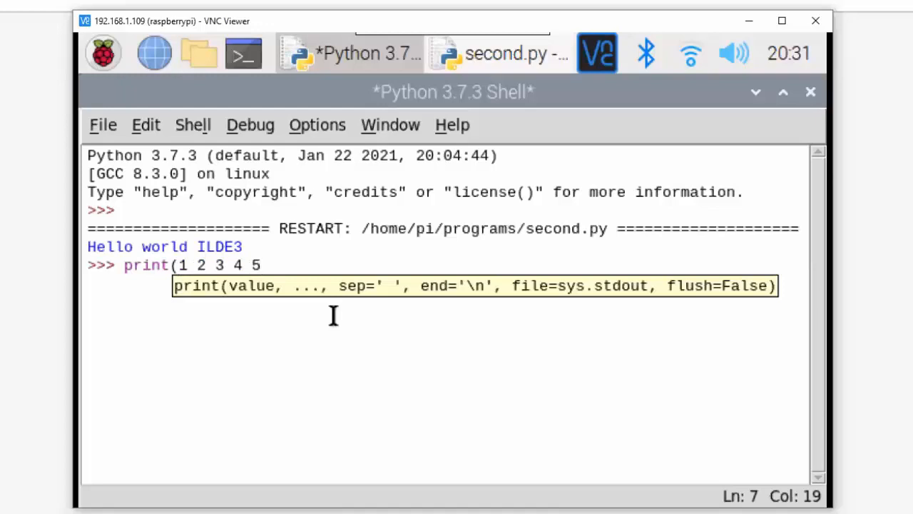
key(Return)
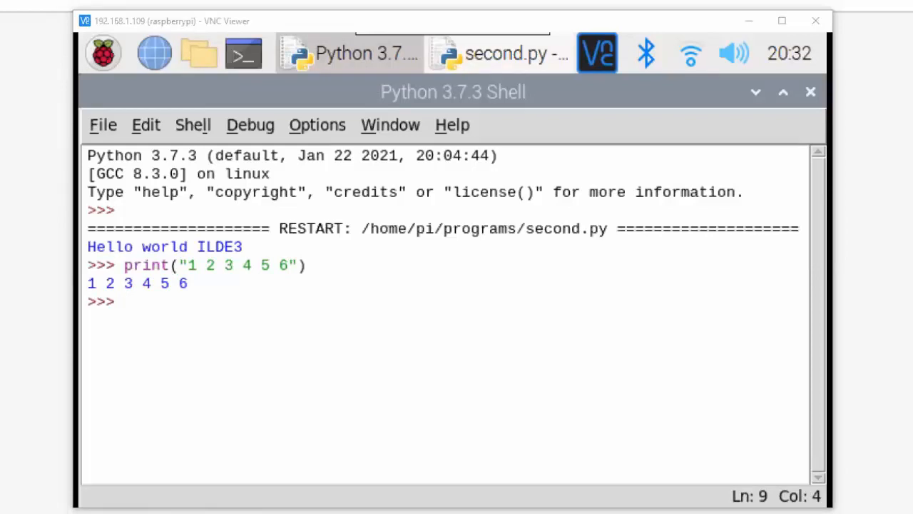
- Assign a = 100 and confirm type(a) reports class 'int'
text(a = 100)
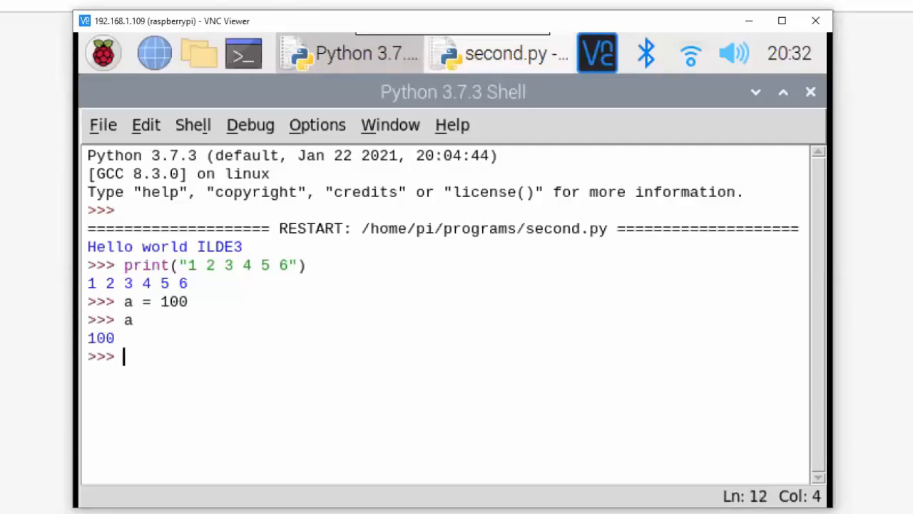
text(ty)
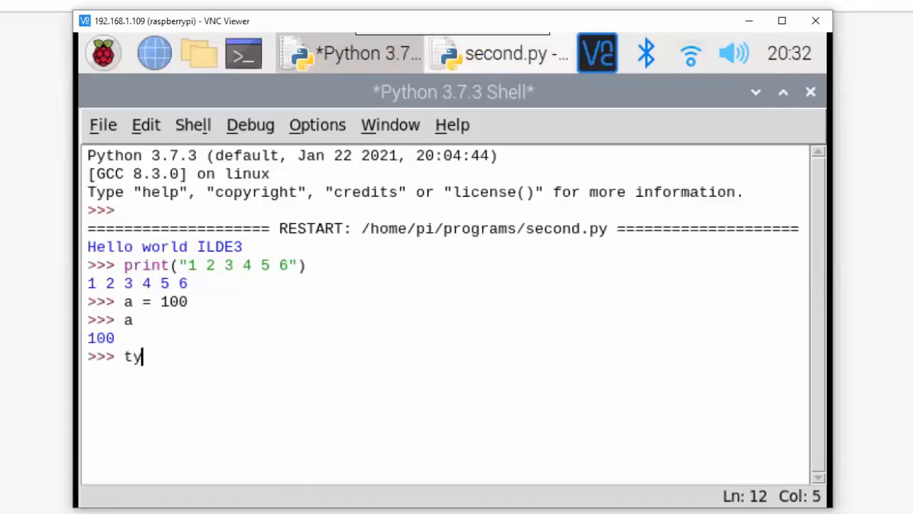
text(pe)
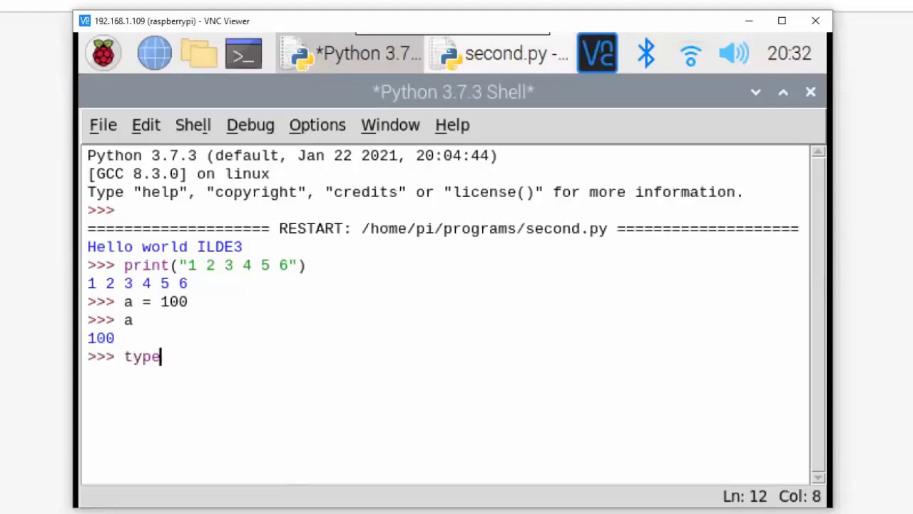
text((a))
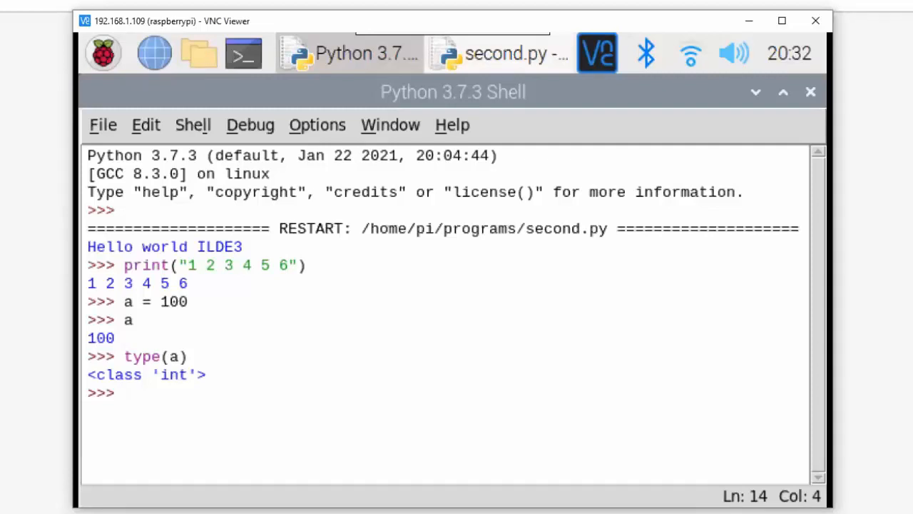
- Reassign a to 12.12, echo it, and confirm type(a) reports class 'float'
text(a =)
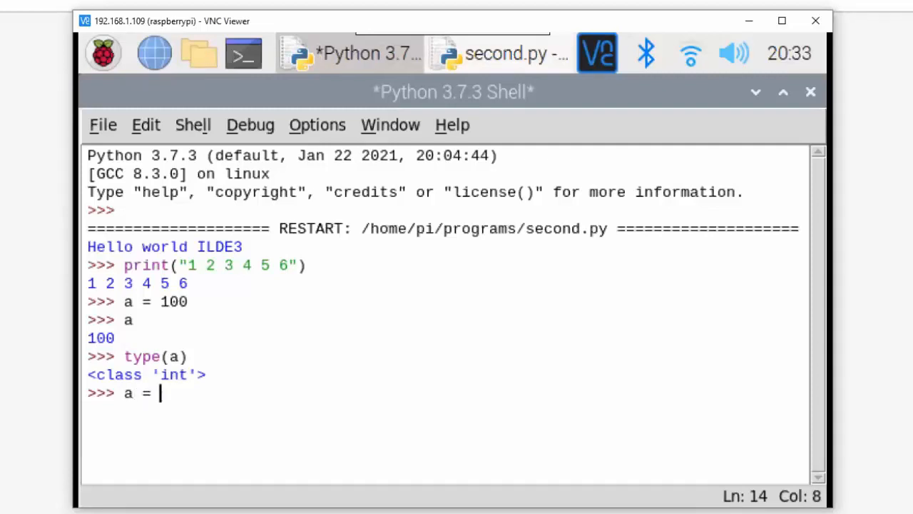
text(12.12)
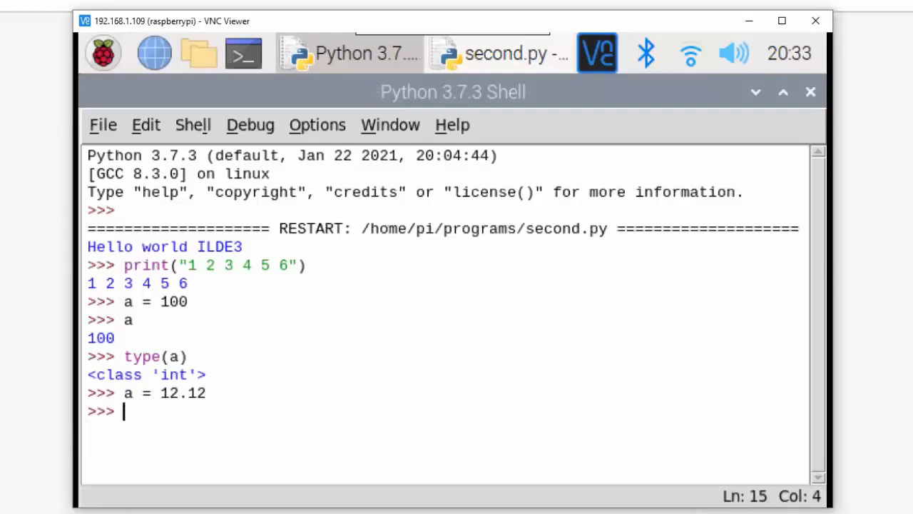
text(a)
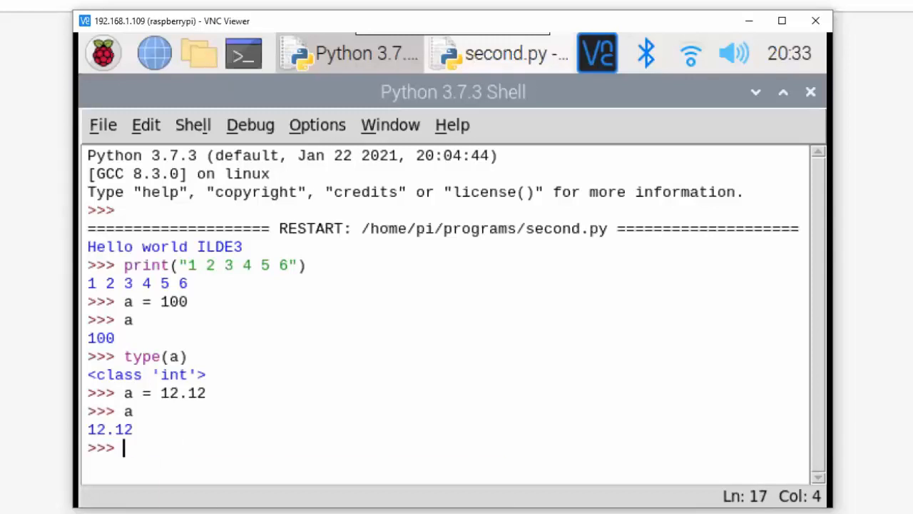
text(type(a))
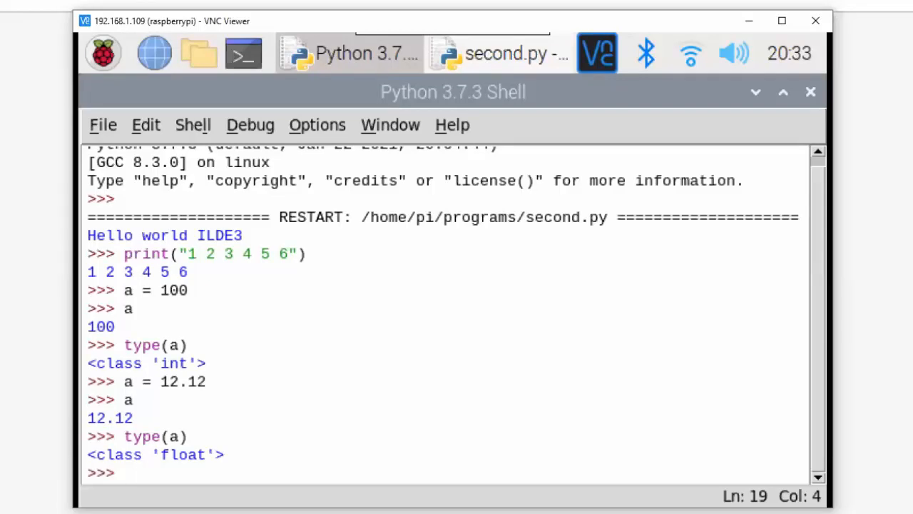
- Set a to ' India' then " India ", checking type(a) reports str each time
text(a =)
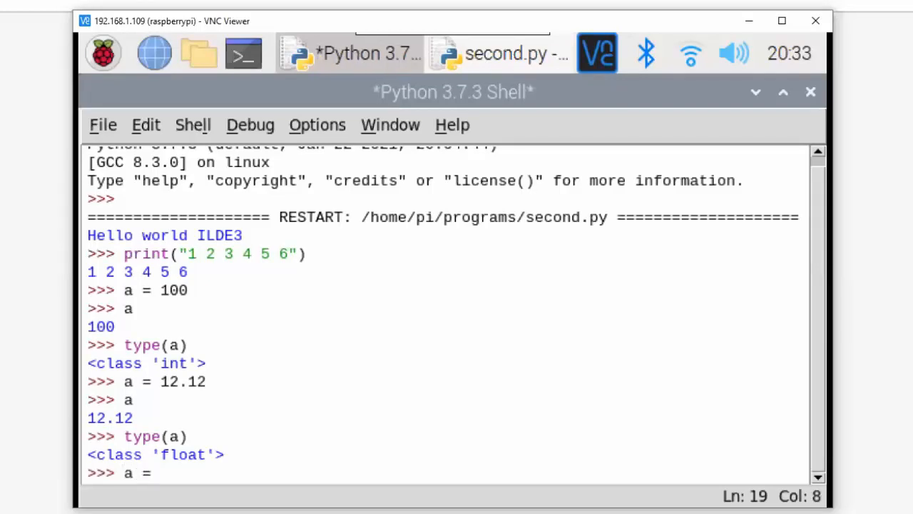
text(')
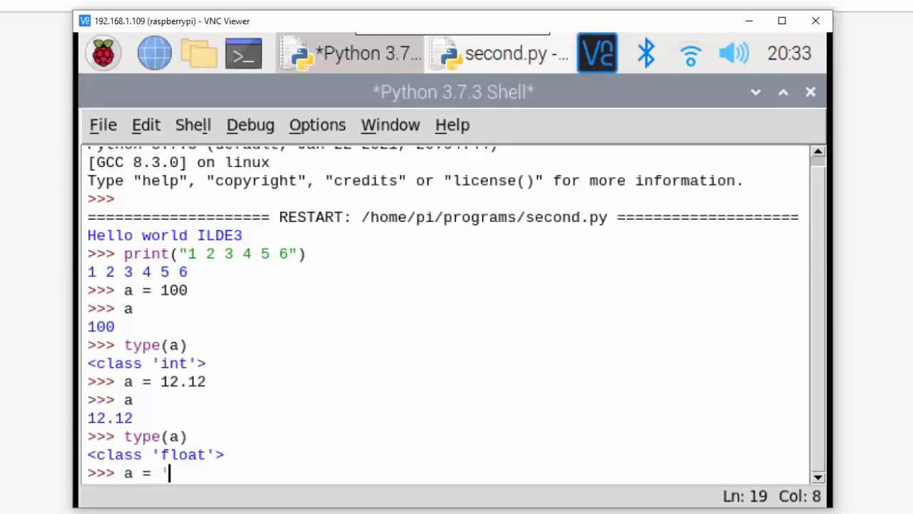
text(India)
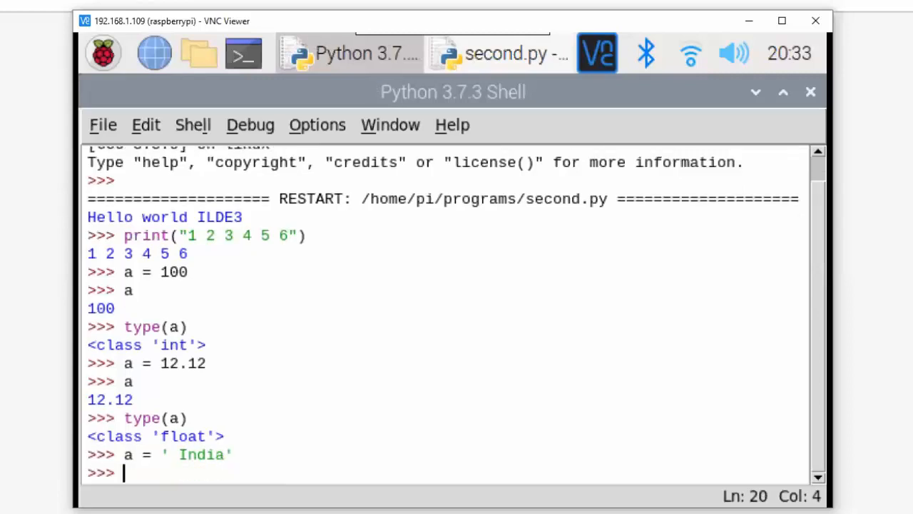
text(type(a)
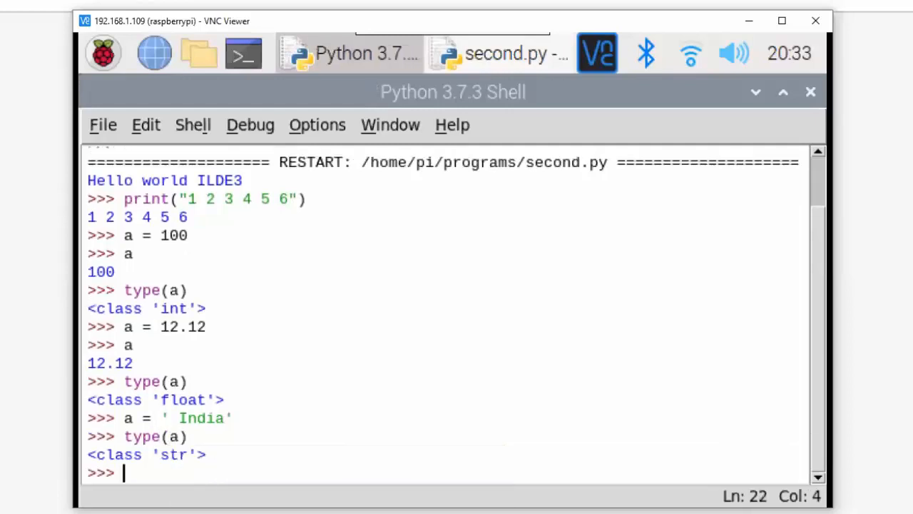
text(a = ")
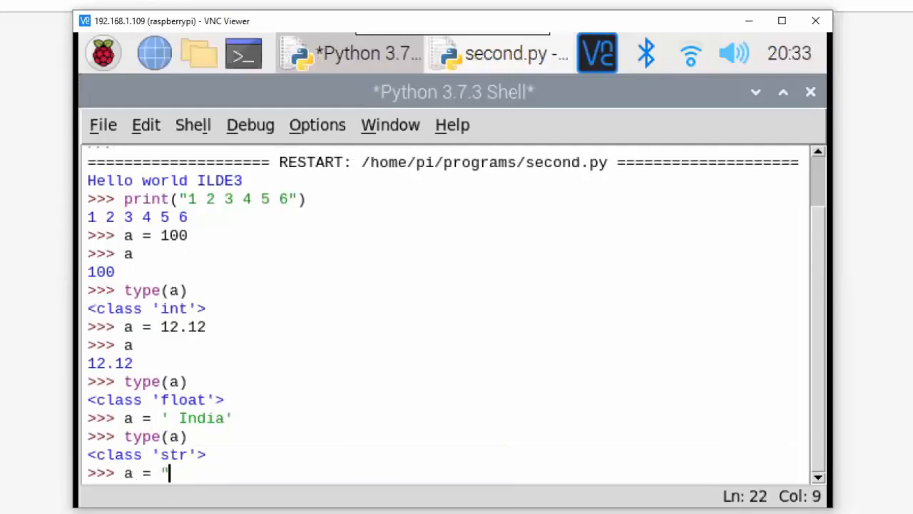
text(Idna)
text(type(a)
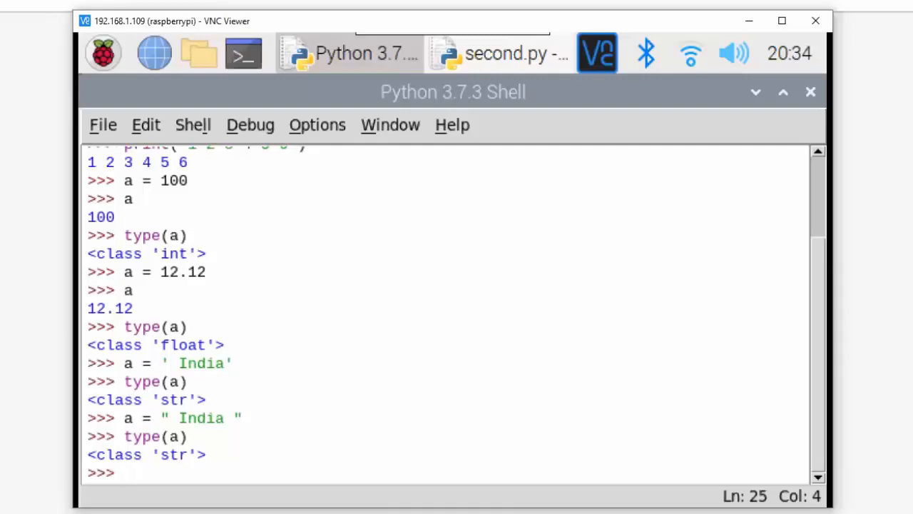
- Set a and b to 12, compare their ids (both 4407876), then set a = 12.13
text(id)
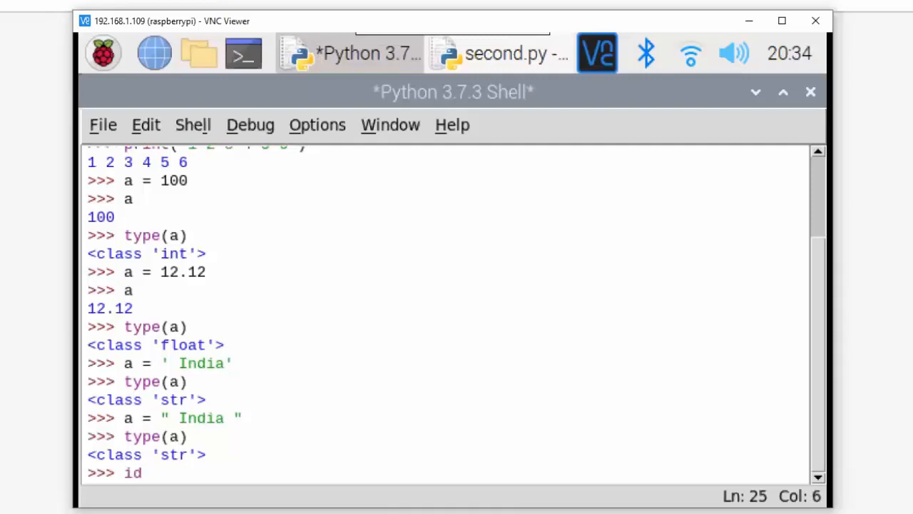
text((a))
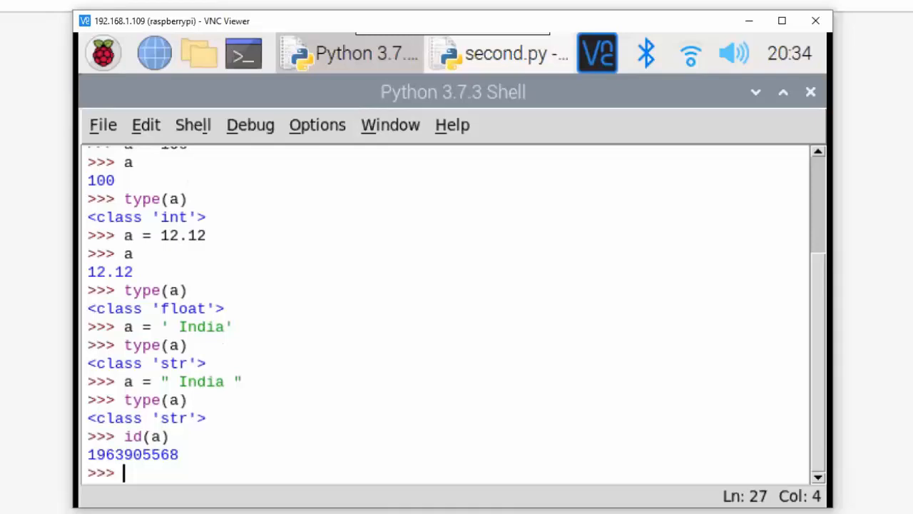
text(a = 12)
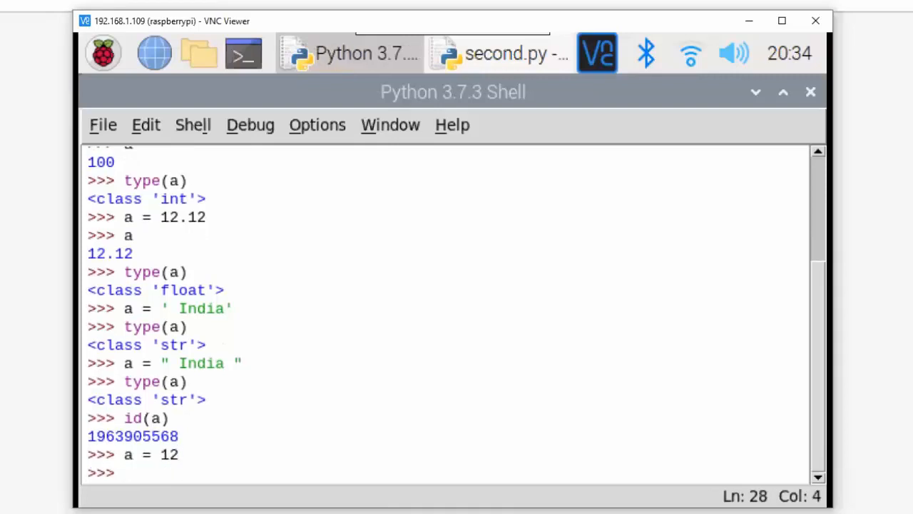
text(b = 12)
text(id(a)
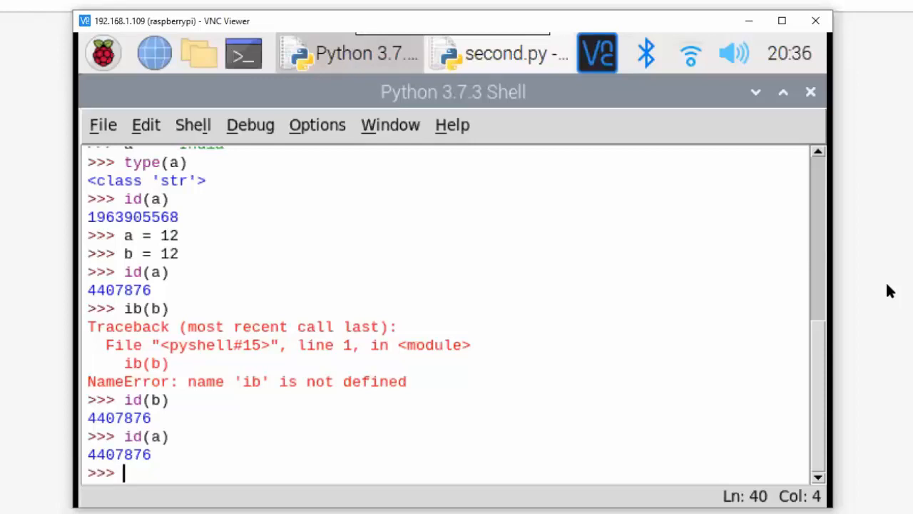
text(a)
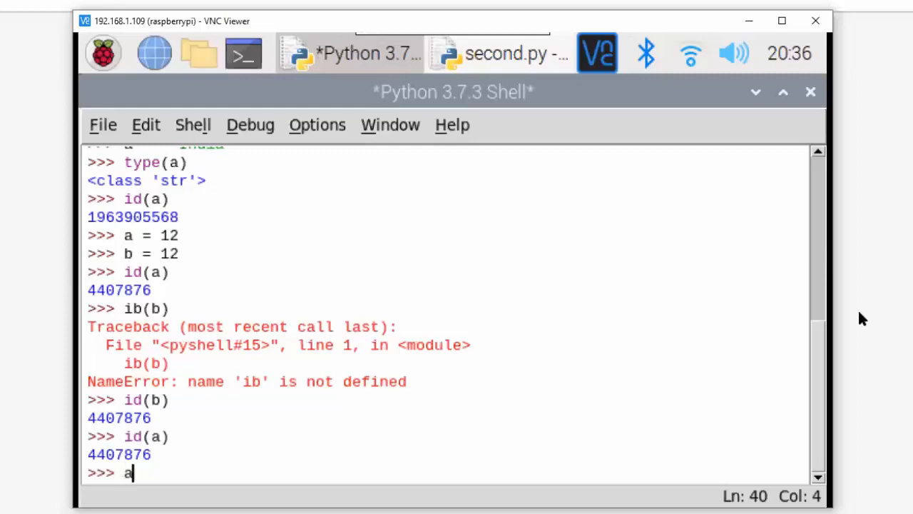
text(= 12.13)
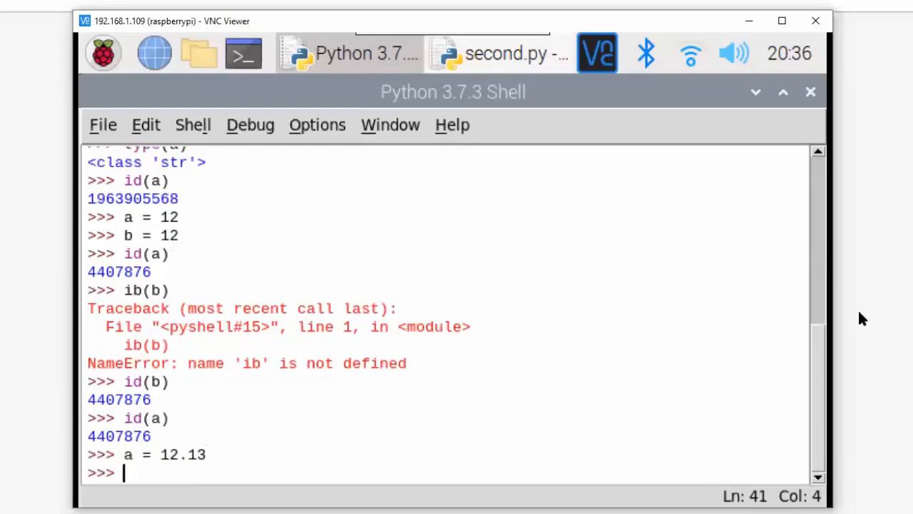
text(b = 12)
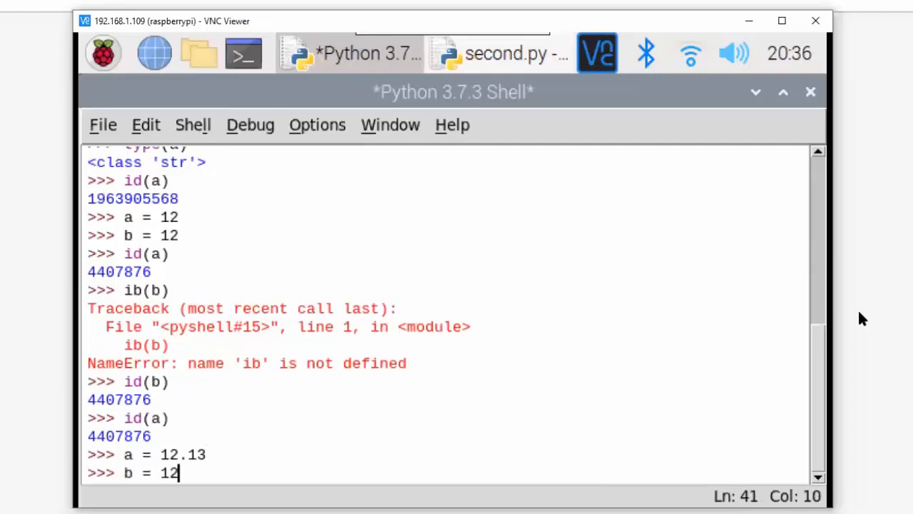
text(.13)
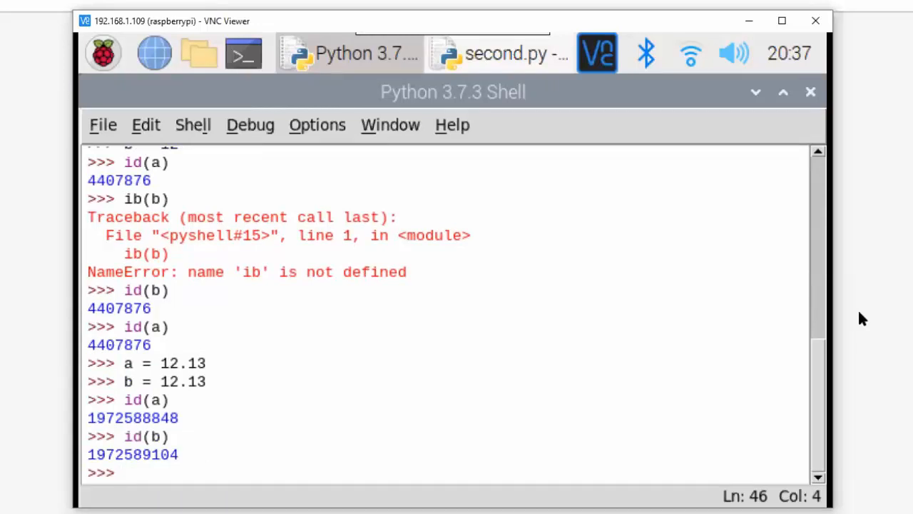
text(a ="India")
text(b= "India)
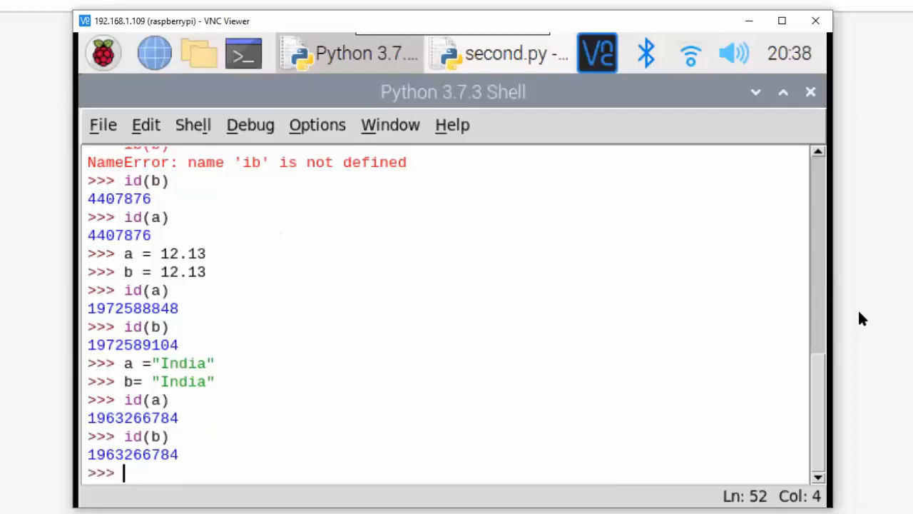
- Assign 'India', 23 and 43.45 to a, b, c in one line, then set a to 100
text(a,)
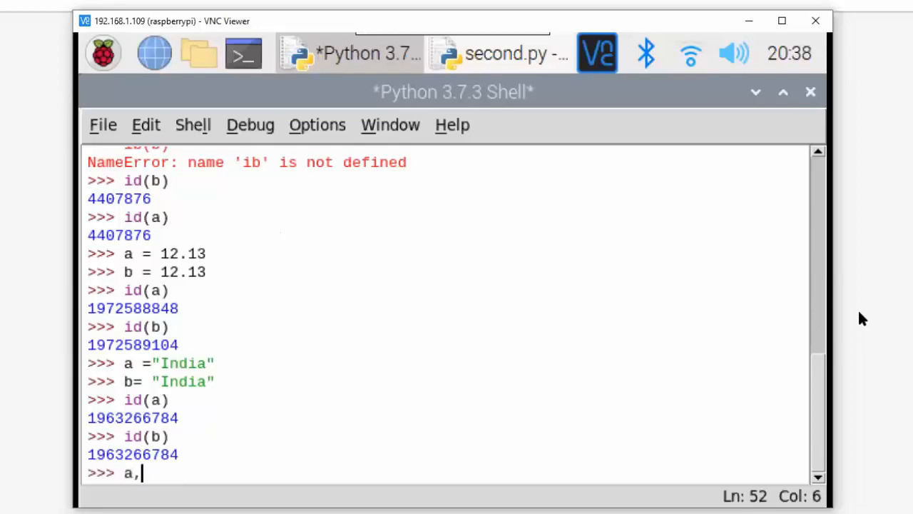
text(b,c = "India",23,43.45)
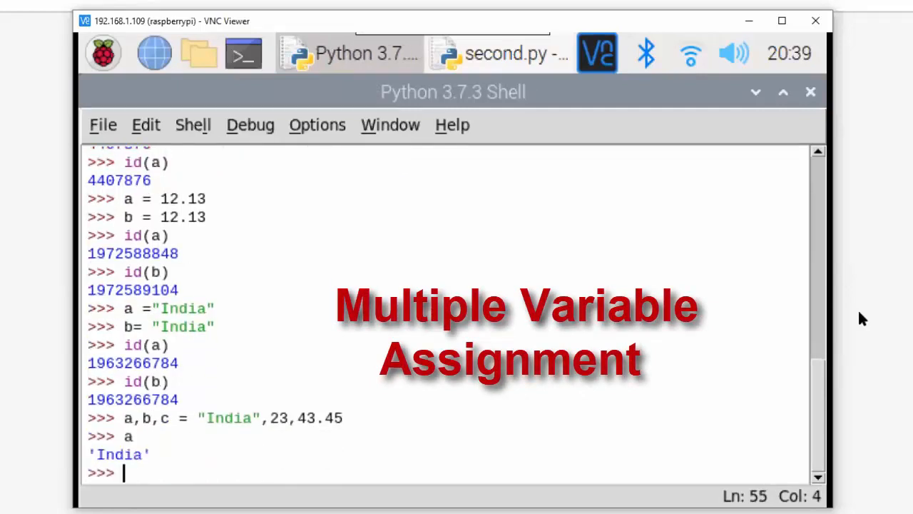
key(Return)
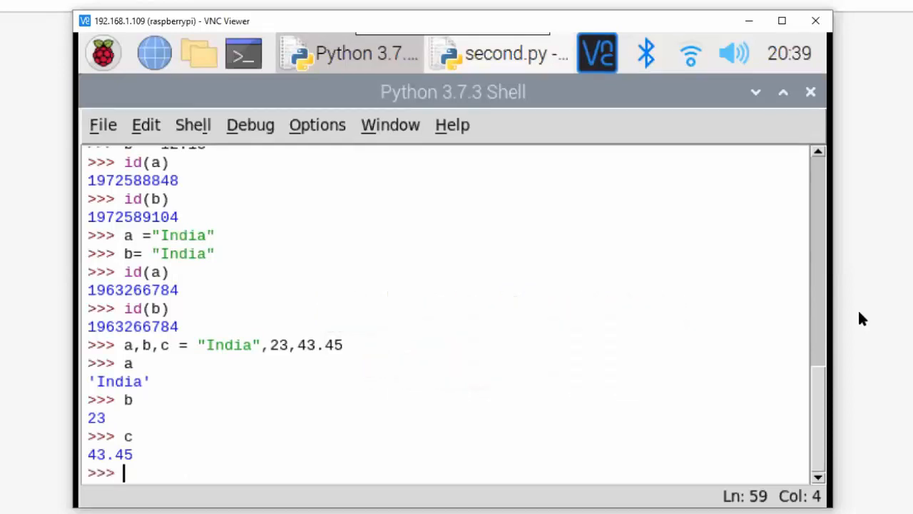
text(a =100)
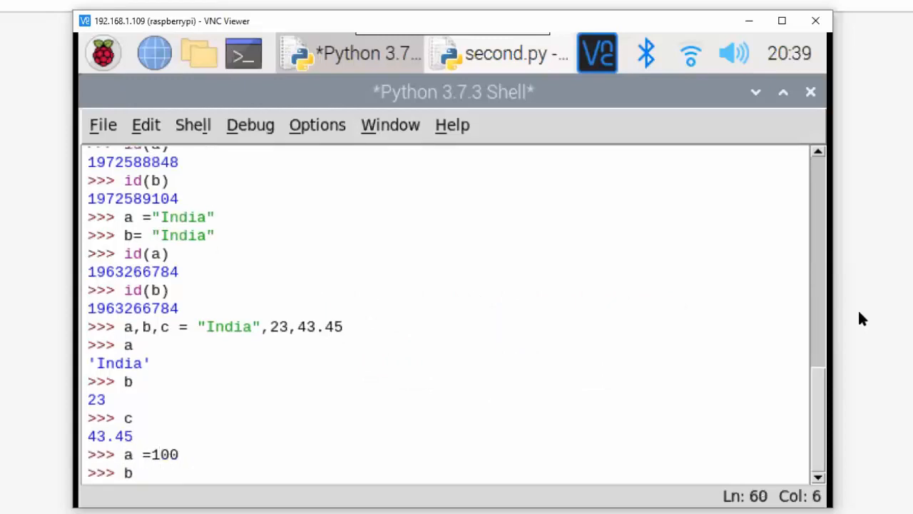
- Compute c = a+b with b = 200 (300), then with b = 12.12 (112.12)
text(b = 200)
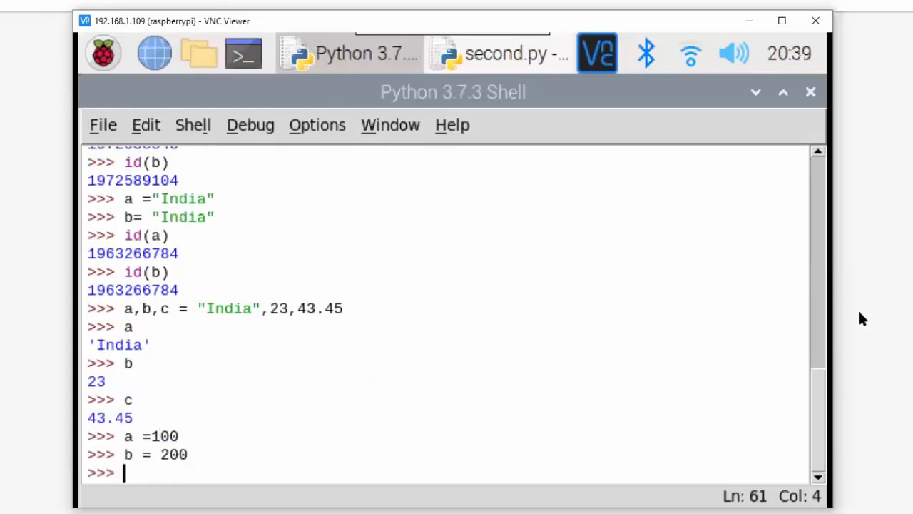
text(c = a+)
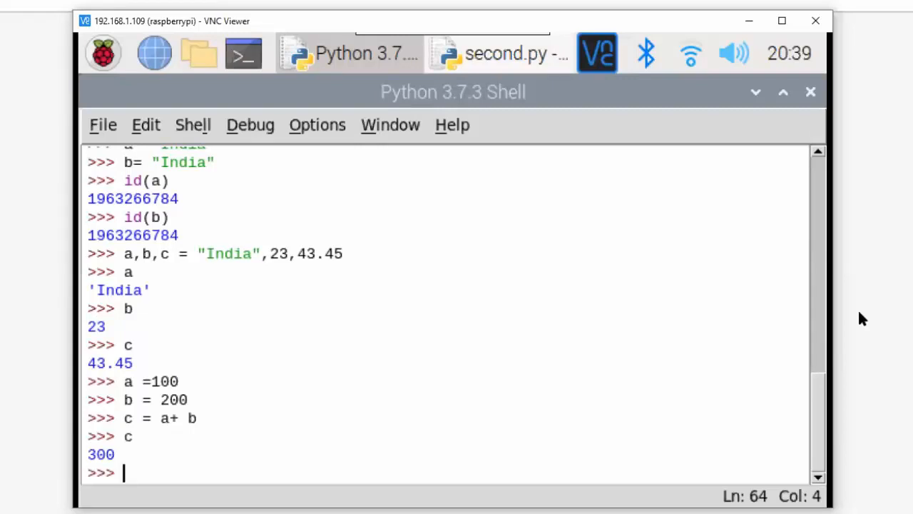
text(b = 12.12)
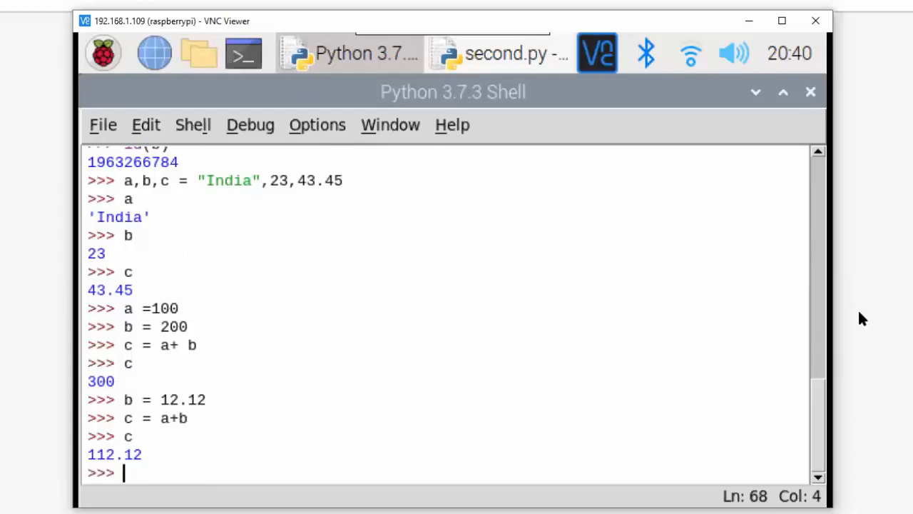
text(type)
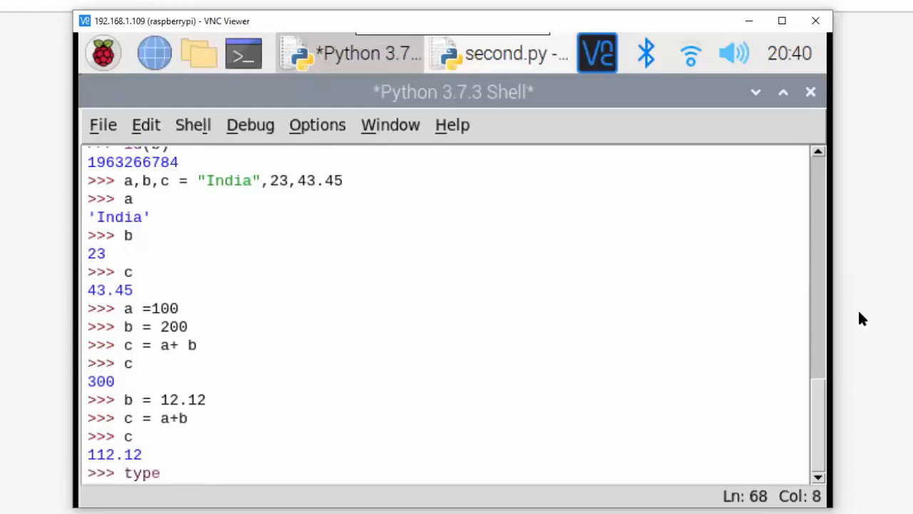